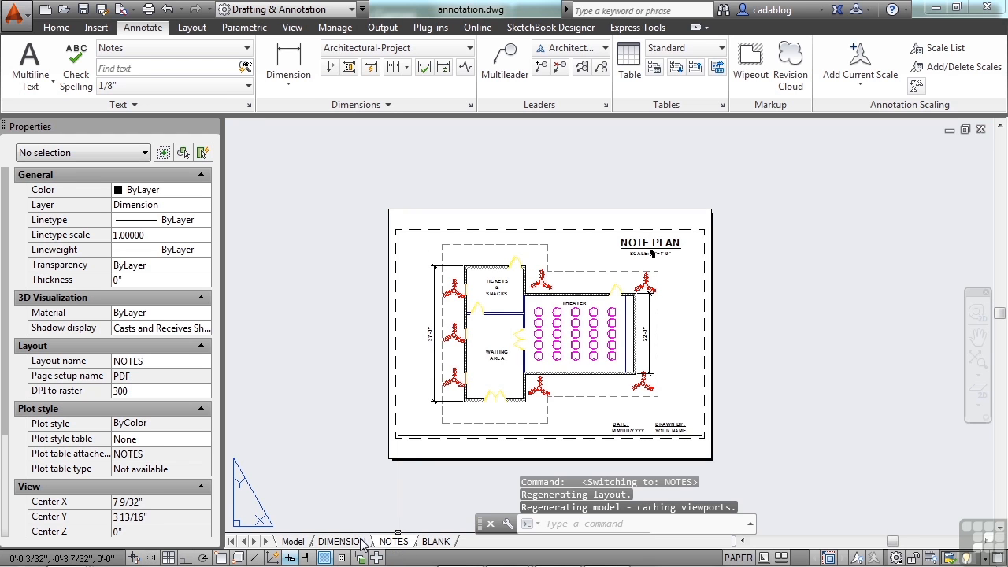
{"action": "left_click", "coordinate": [436, 541]}
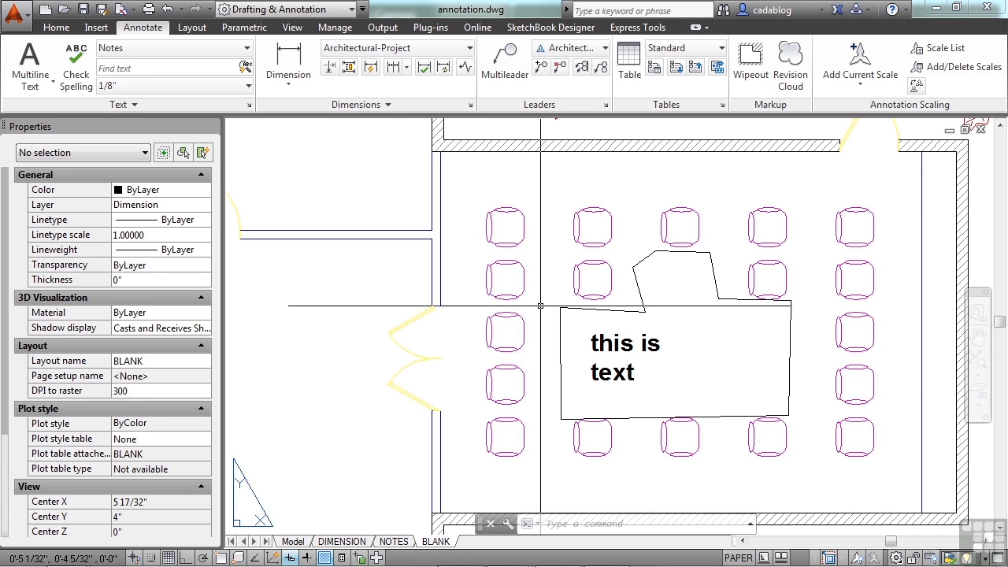
{"action": "mouse_move", "coordinate": [528, 231]}
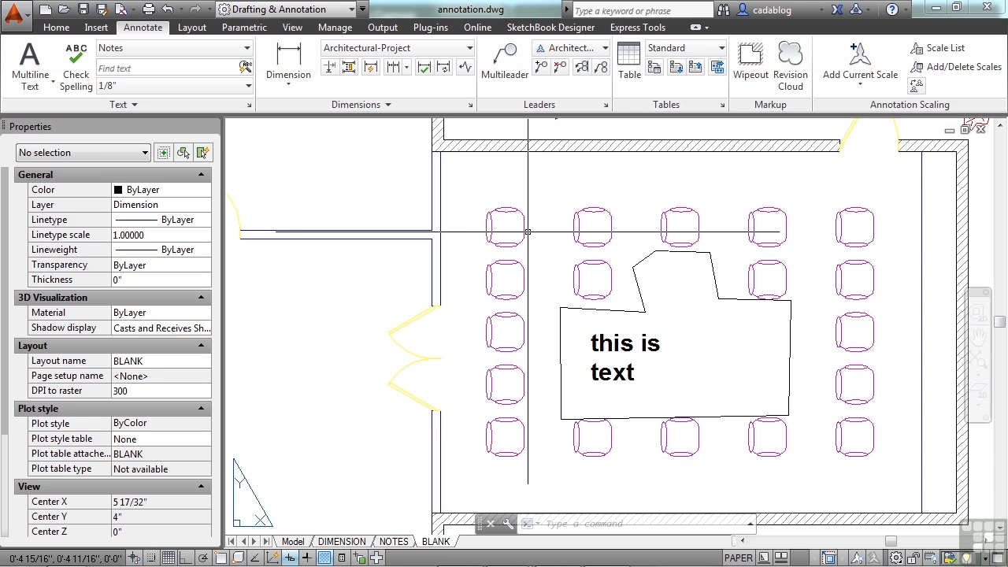